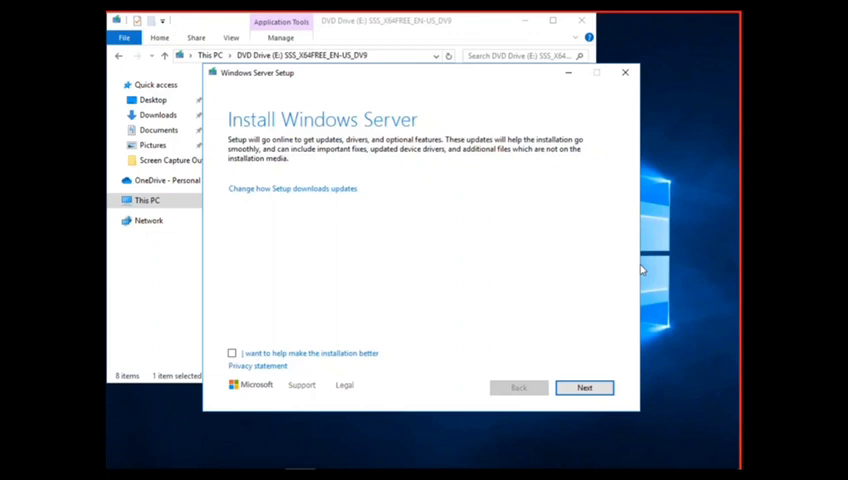
{"action": "mouse_move", "coordinate": [482, 24]}
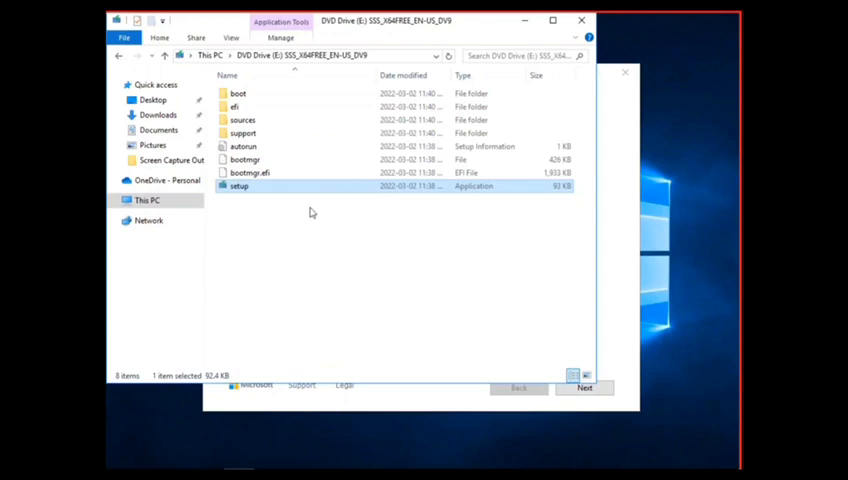
{"action": "mouse_move", "coordinate": [280, 192]}
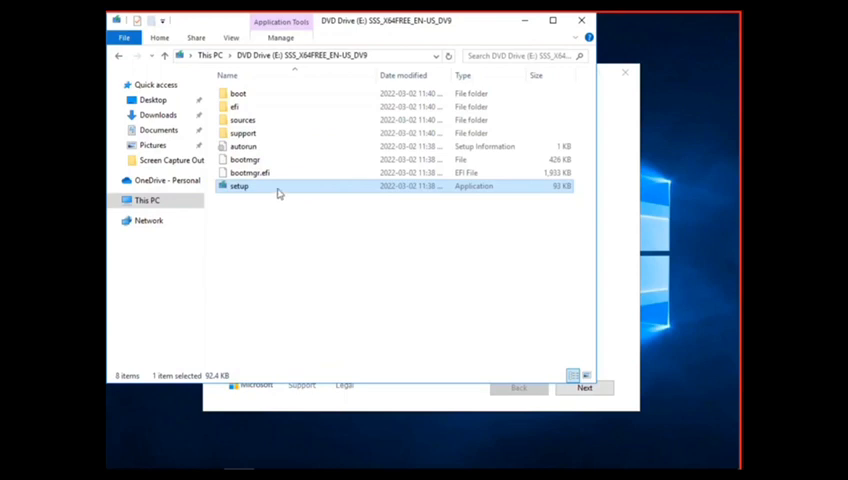
{"action": "mouse_move", "coordinate": [260, 194]}
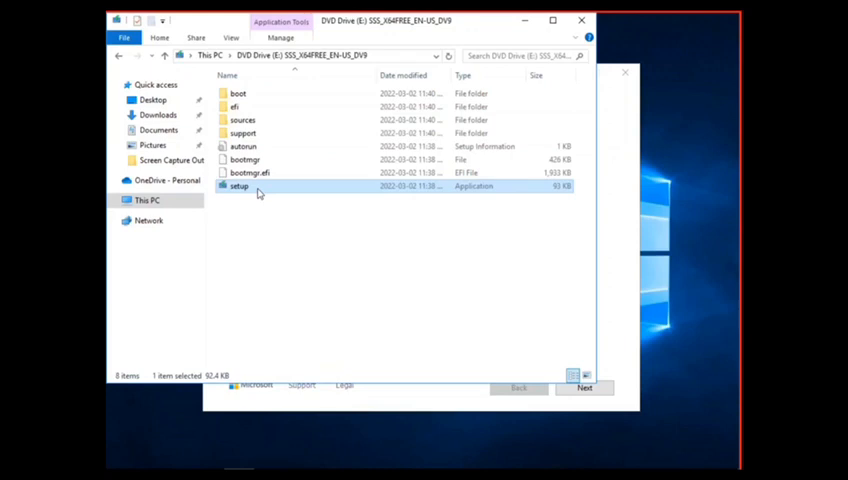
Launch setup.exe, opt in to 'I want to help make the installation better', and continue.
{"action": "double_click", "coordinate": [238, 186]}
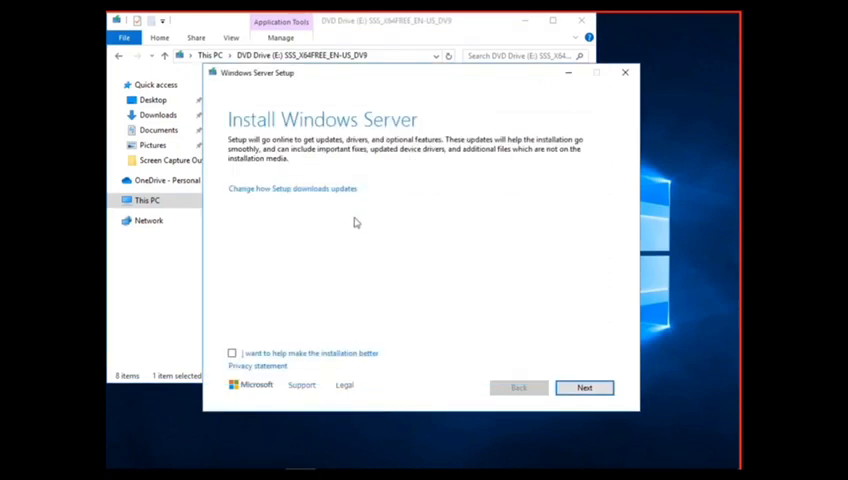
{"action": "left_click", "coordinate": [230, 352]}
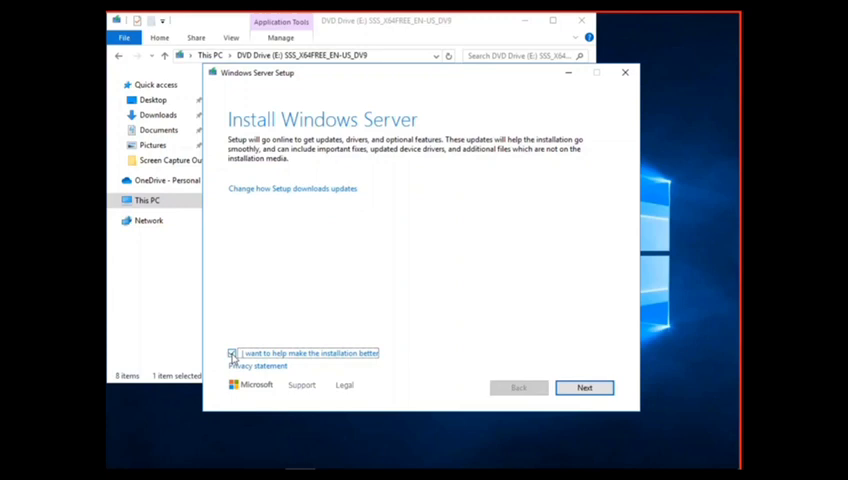
{"action": "left_click", "coordinate": [584, 388]}
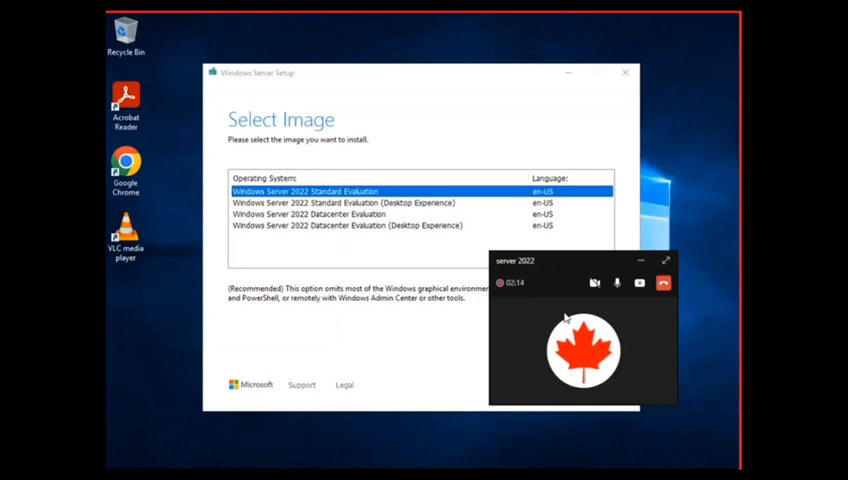
{"action": "mouse_move", "coordinate": [588, 308]}
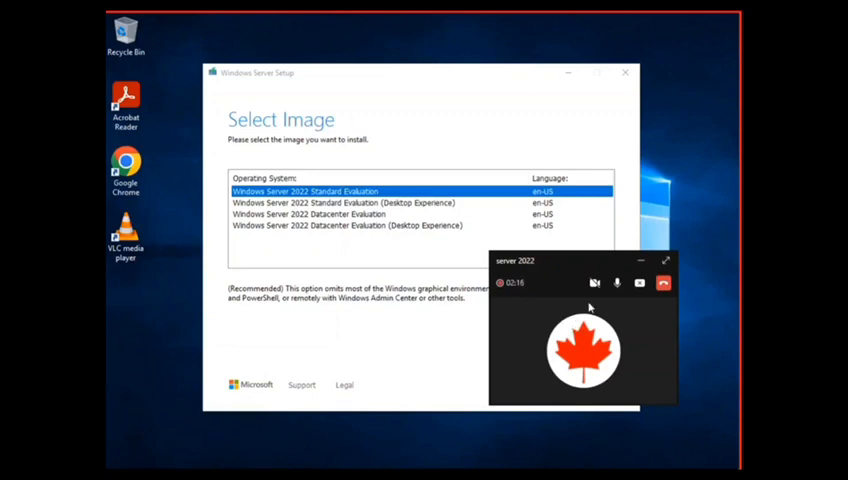
Select Windows Server 2022 Datacenter Evaluation (Desktop Experience) and continue.
{"action": "left_click", "coordinate": [420, 224]}
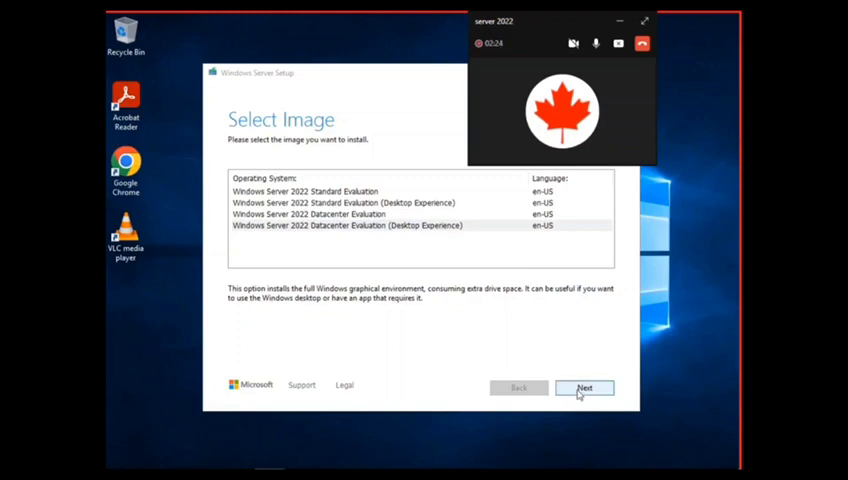
{"action": "left_click", "coordinate": [584, 388]}
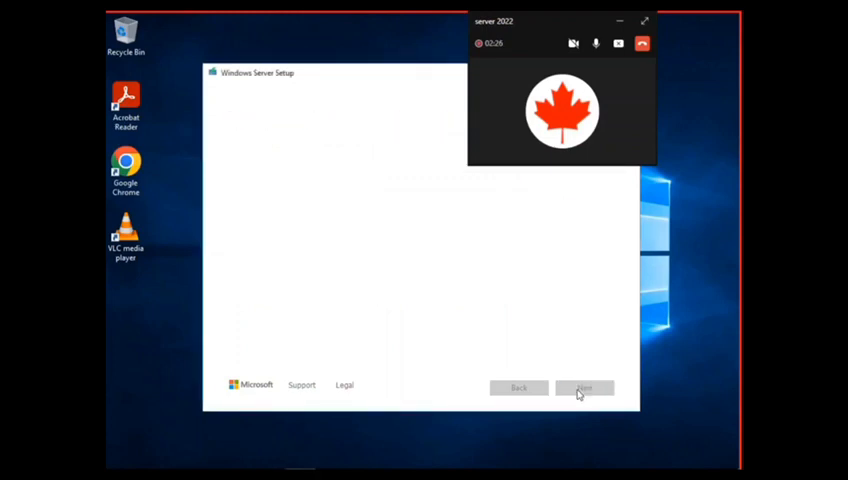
Accept the Applicable notices and license terms after reading through them.
{"action": "left_click", "coordinate": [584, 388]}
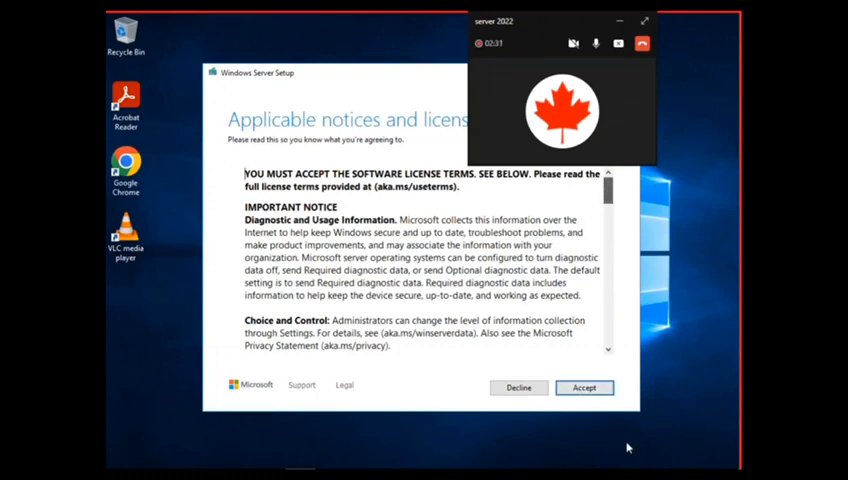
{"action": "scroll", "scroll_direction": "down", "scroll_amount": 3}
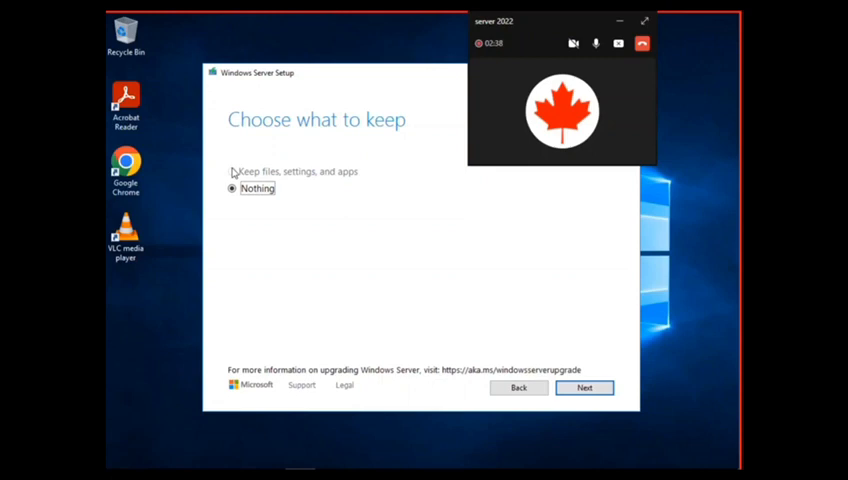
Choose to keep Nothing for a clean install and confirm with Yes.
{"action": "left_click", "coordinate": [230, 188]}
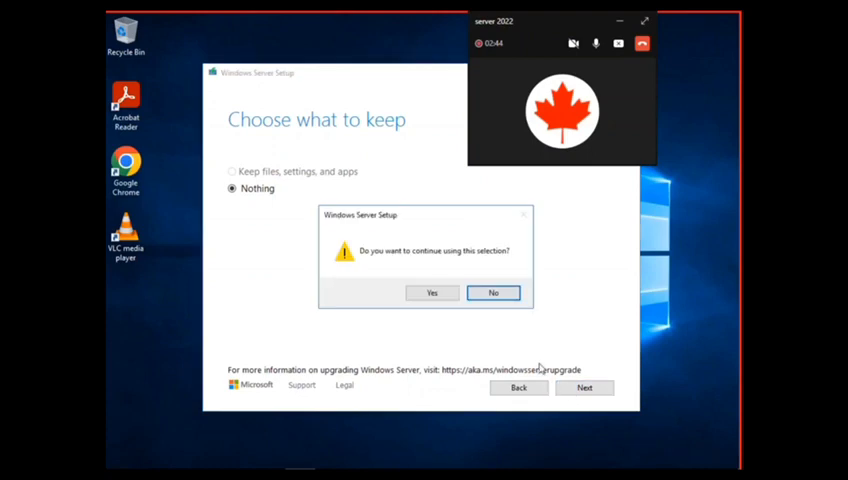
{"action": "left_click", "coordinate": [432, 292]}
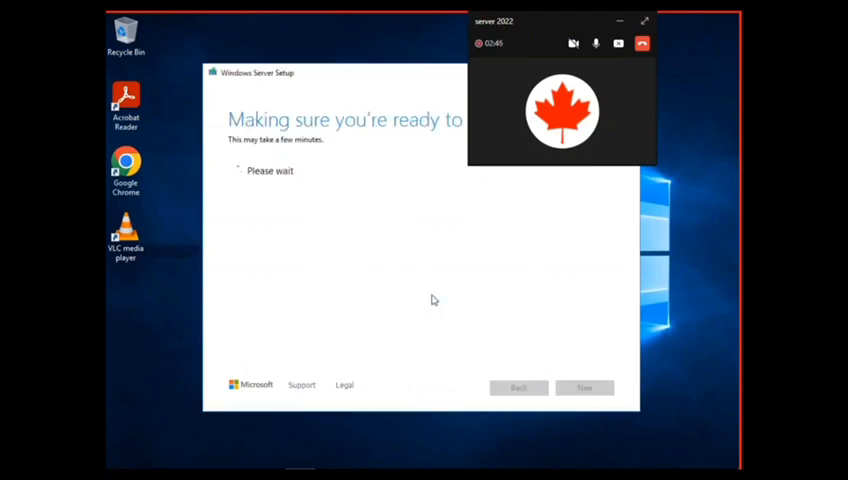